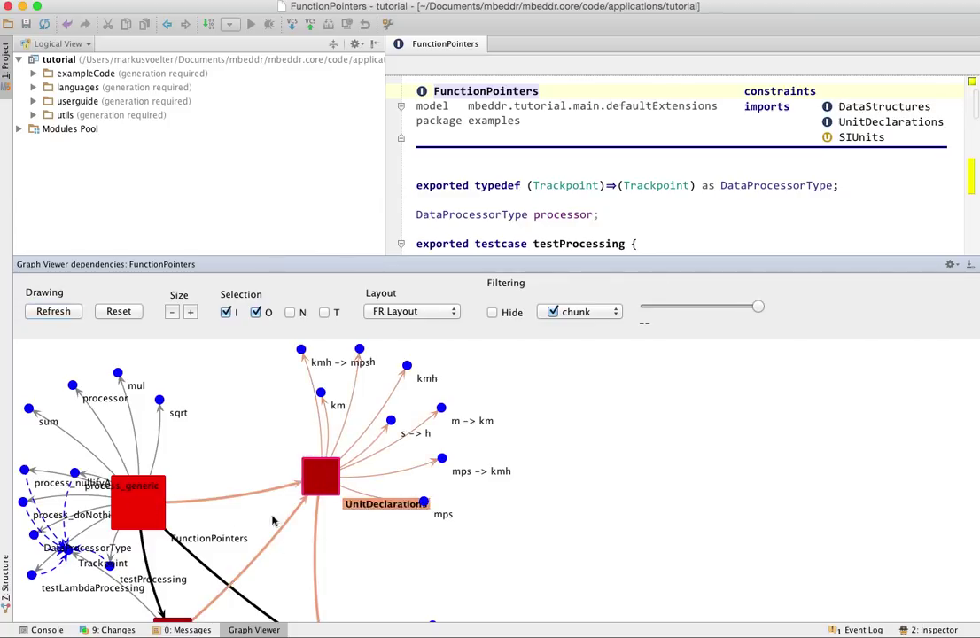
mouse_move(416, 396)
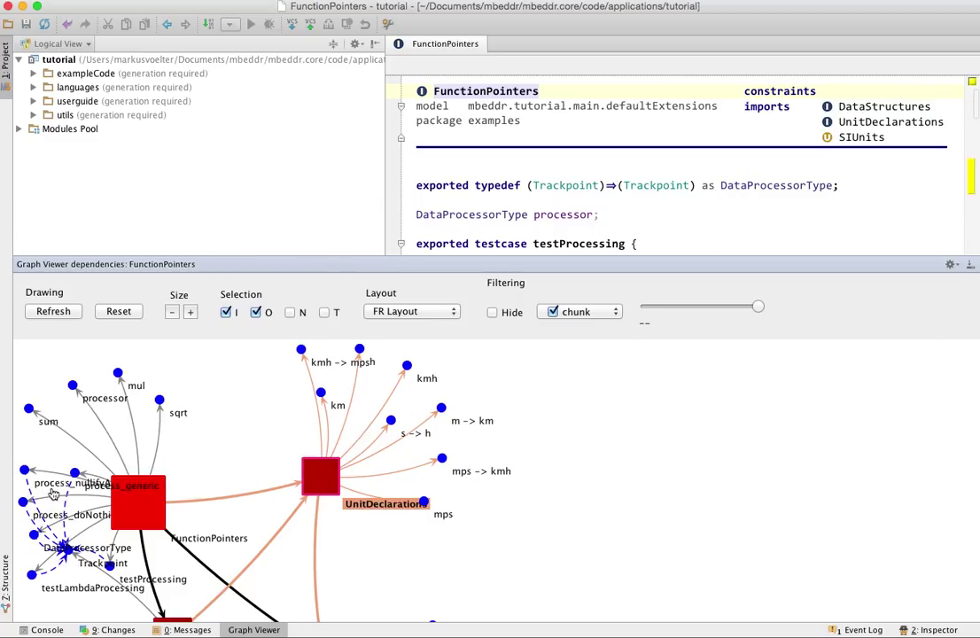
mouse_move(211, 492)
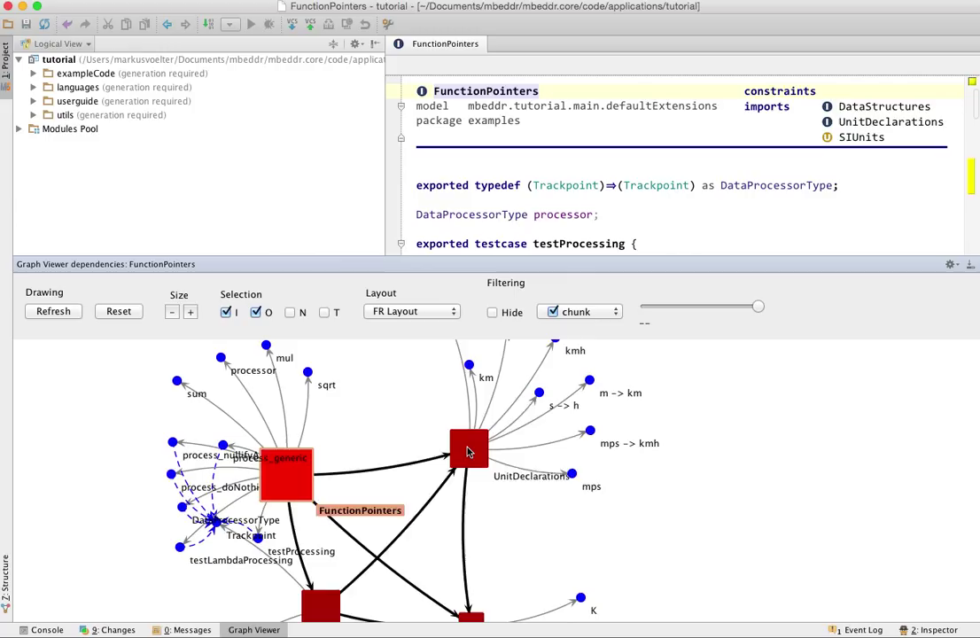
Step: Select FunctionPointers and UnitDeclarations, enable N neighbour highlighting and disable I incoming-link highlighting
left_click(469, 449)
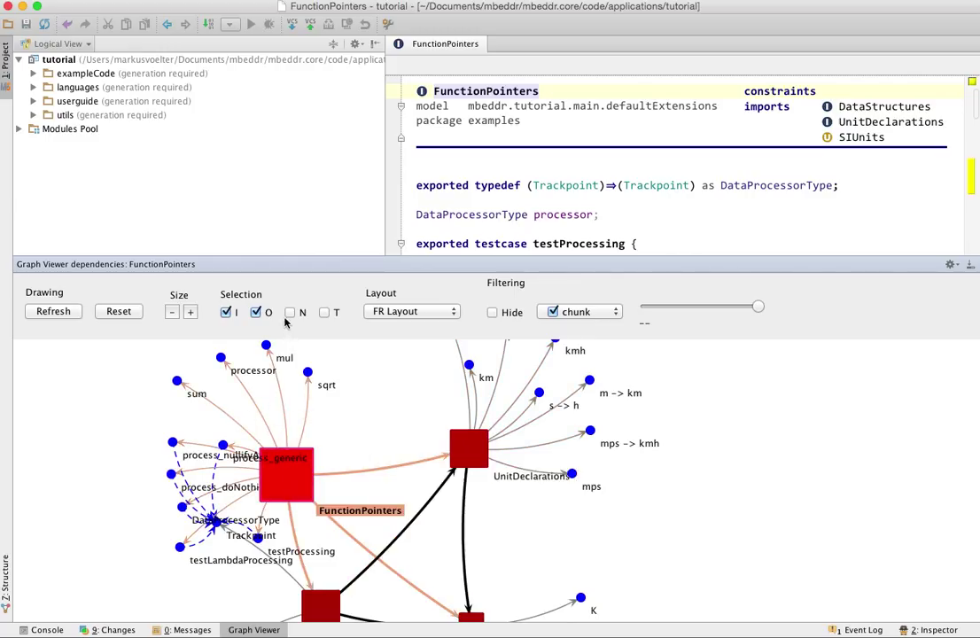
left_click(290, 312)
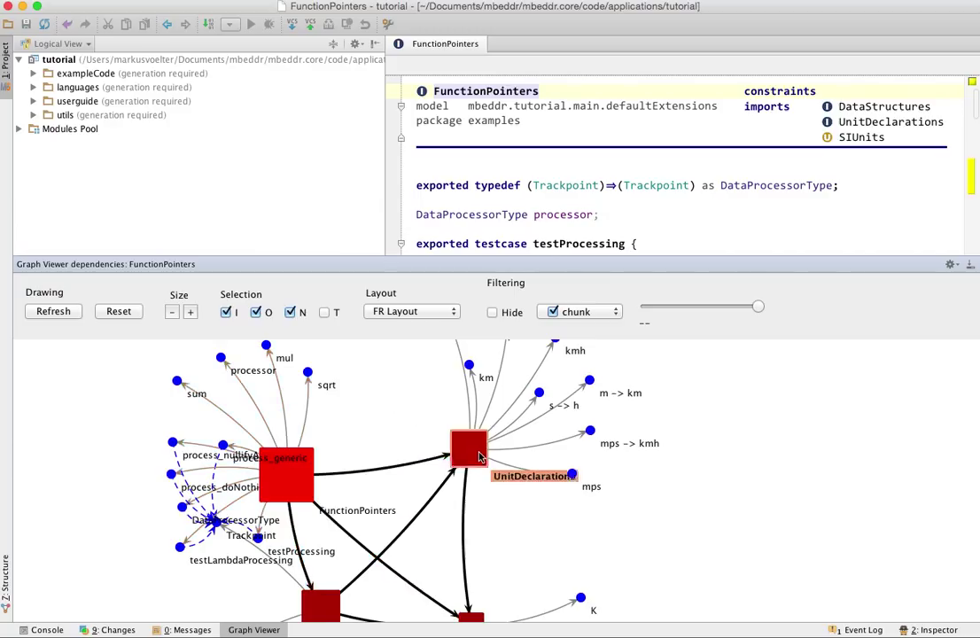
left_click(470, 449)
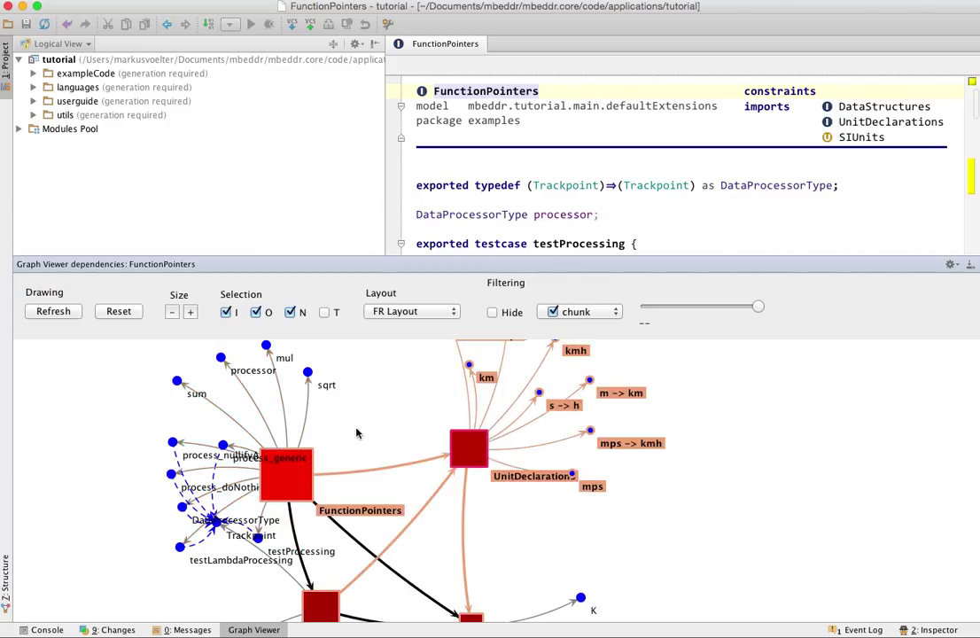
mouse_move(519, 429)
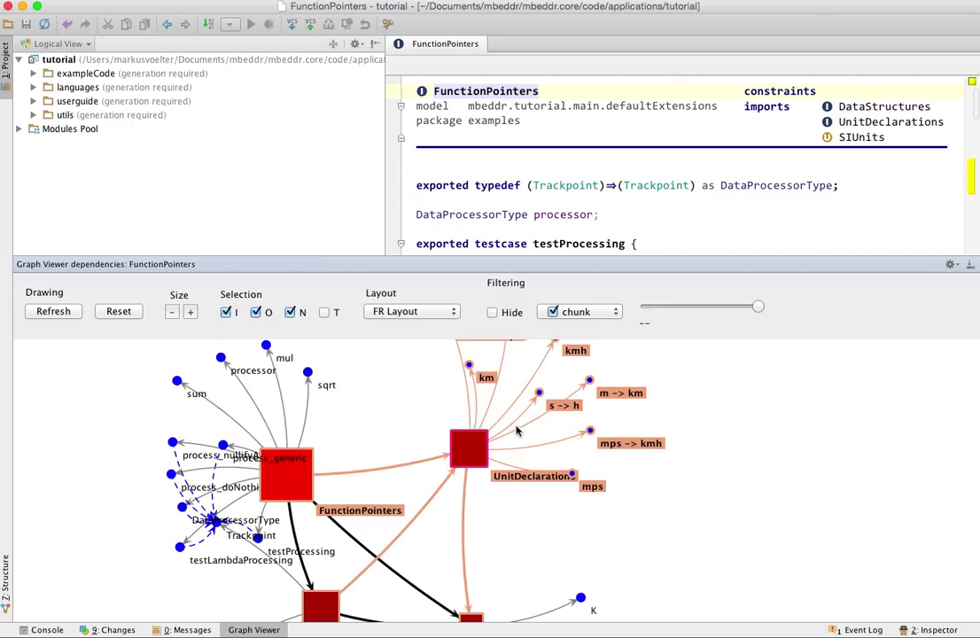
mouse_move(386, 400)
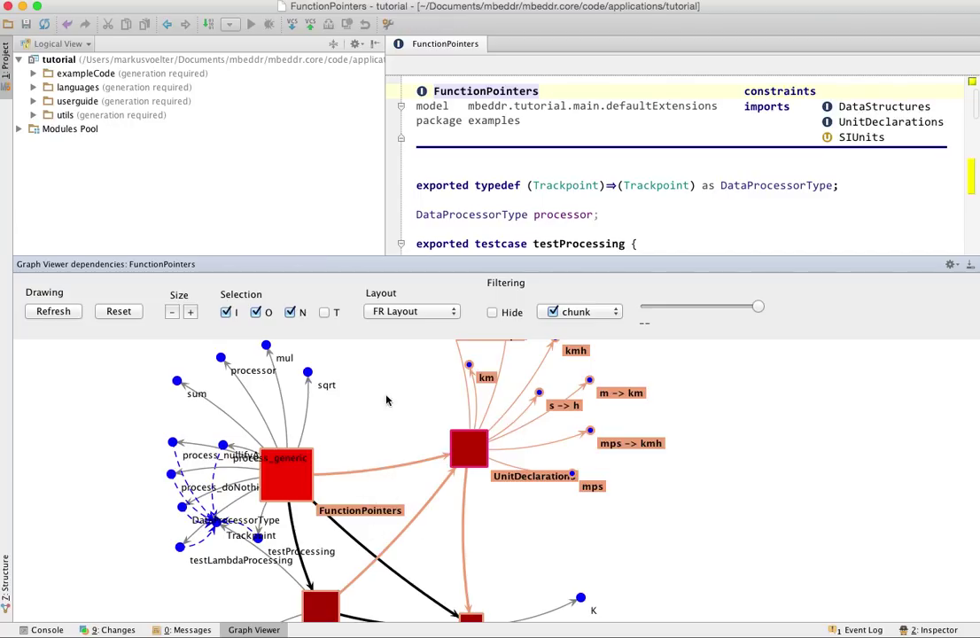
left_click(226, 311)
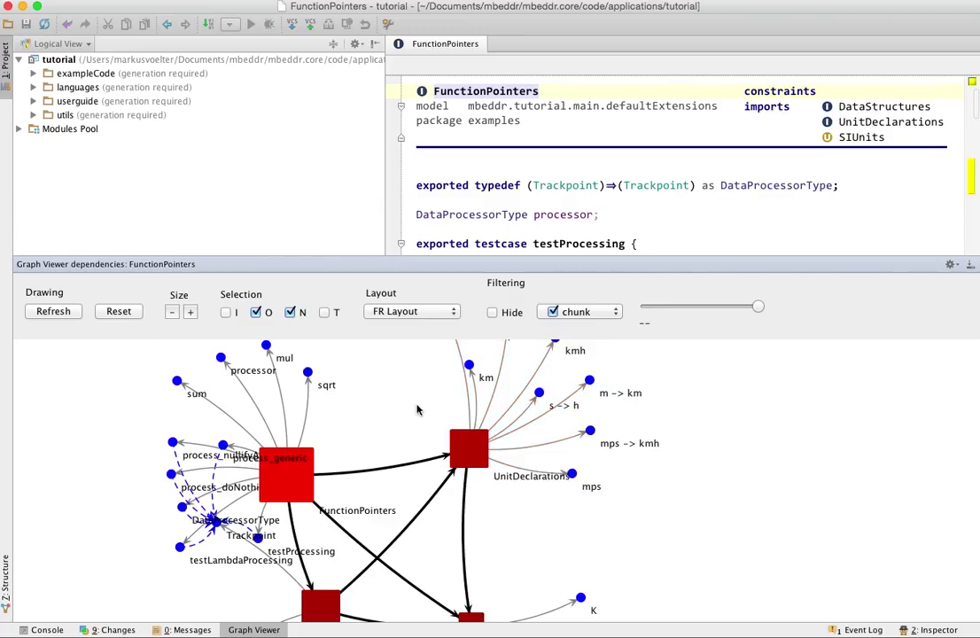
mouse_move(375, 428)
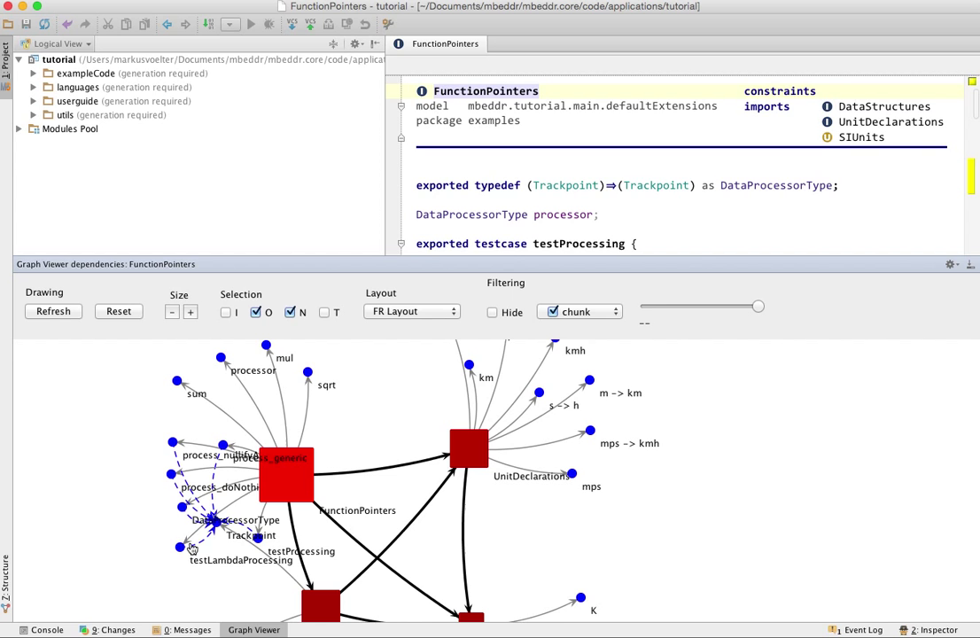
mouse_move(213, 535)
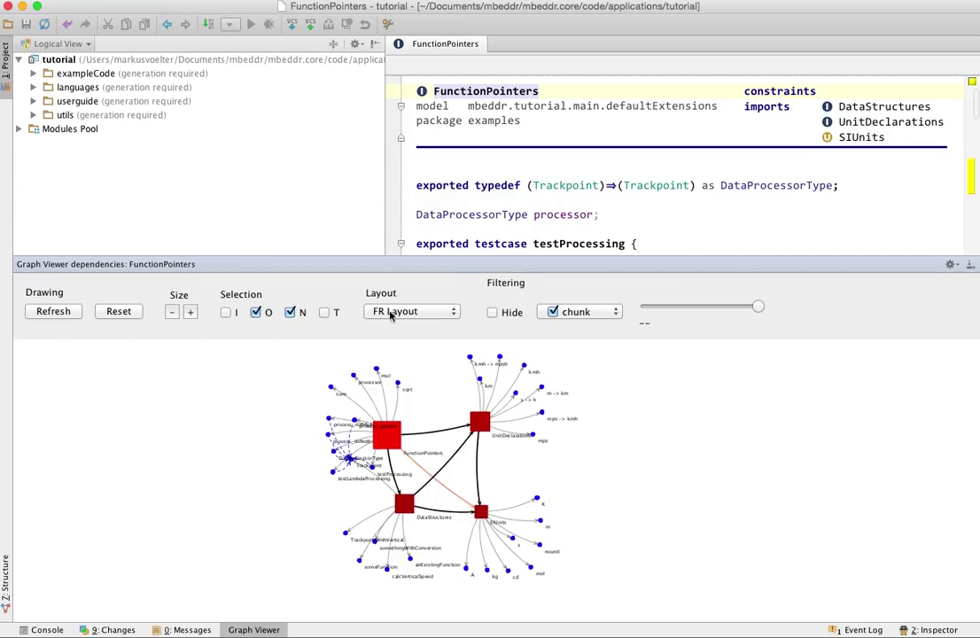
Step: Rearrange the graph with KK Layout, then switch back to FR Layout
left_click(411, 311)
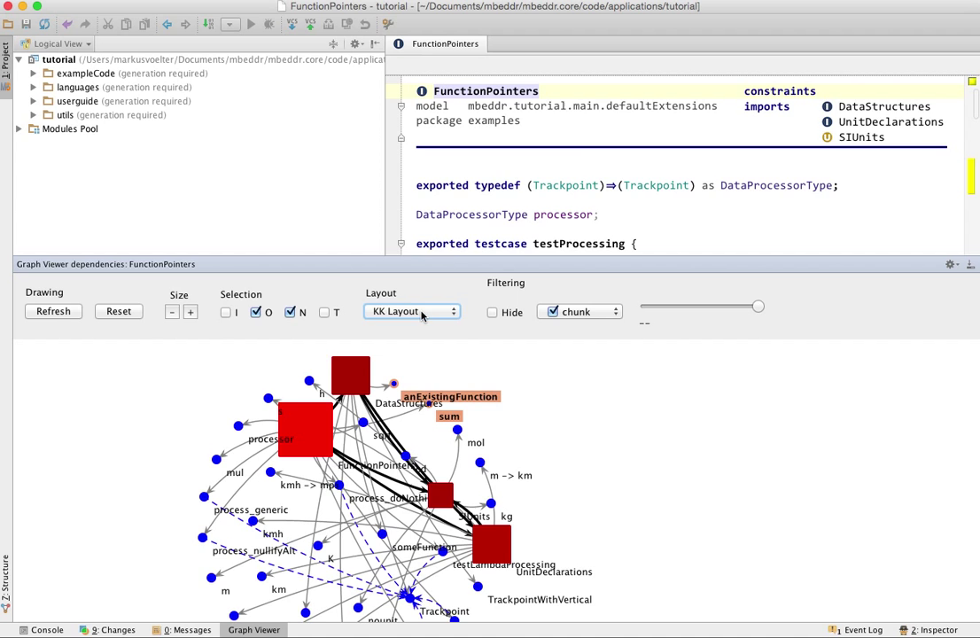
left_click(411, 311)
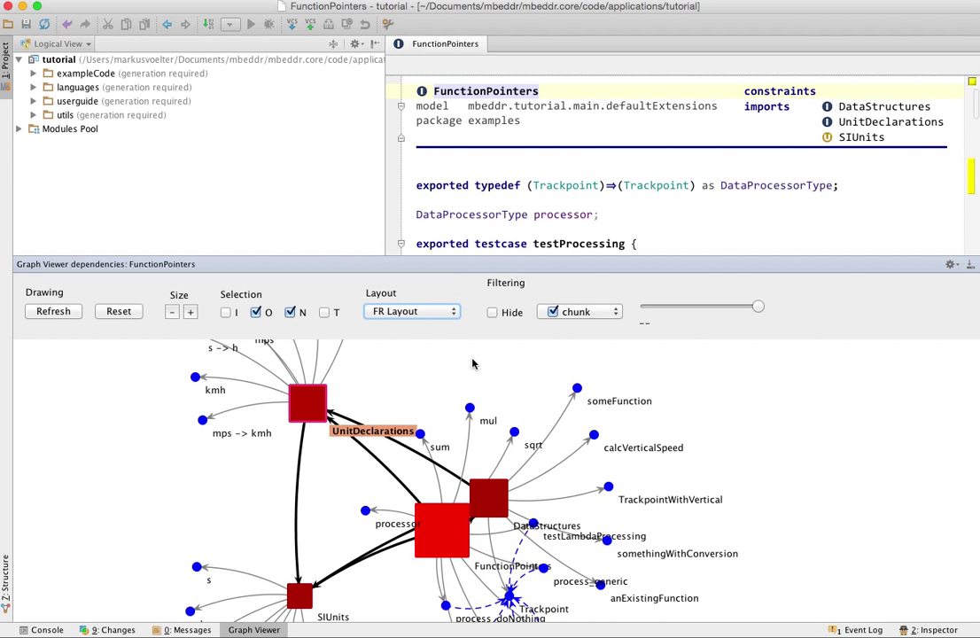
mouse_move(590, 317)
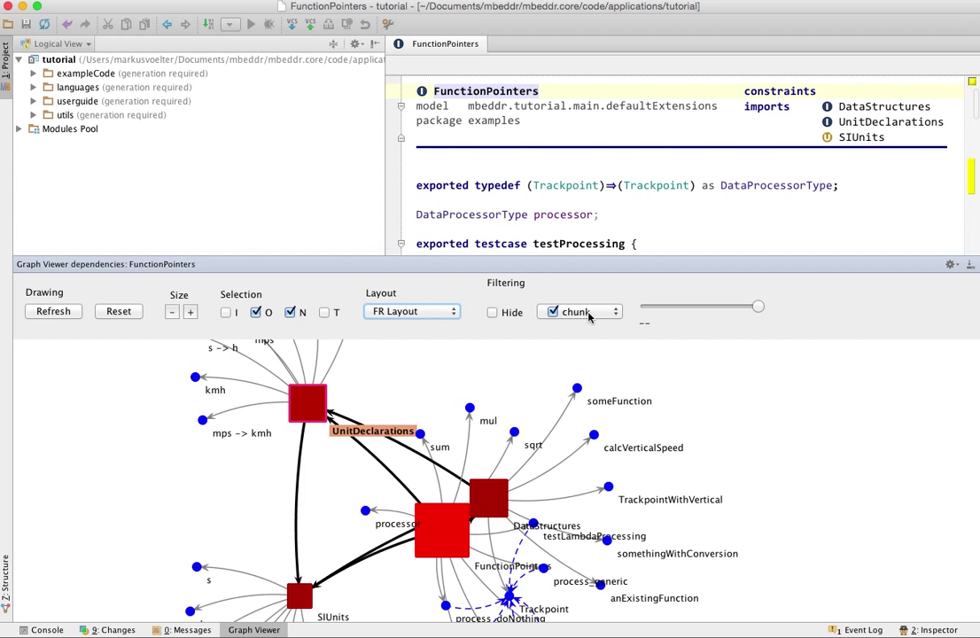
mouse_move(569, 376)
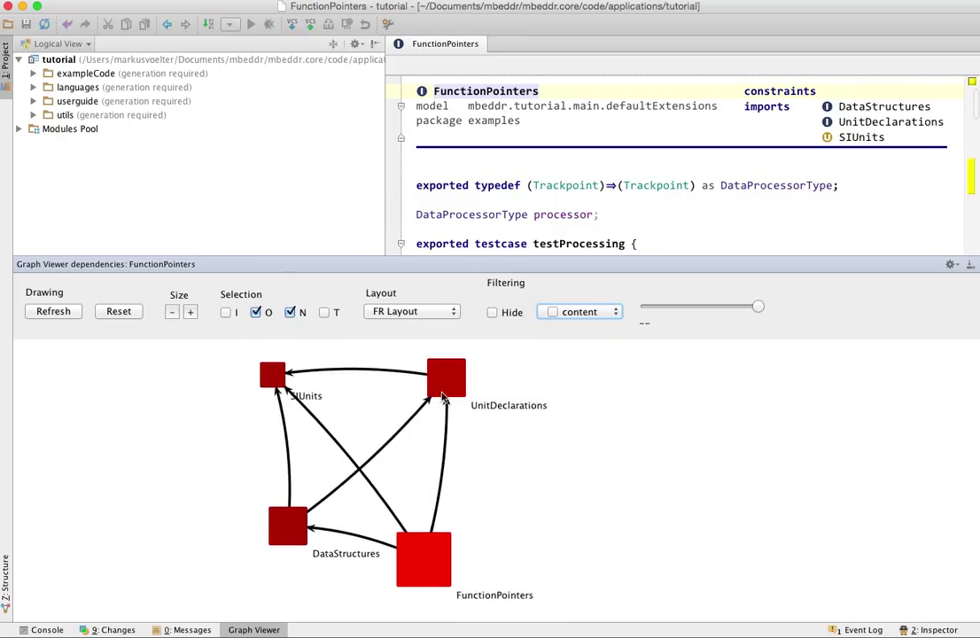
Step: Re-enable the content filter so module member elements reappear around the modules
left_click(580, 311)
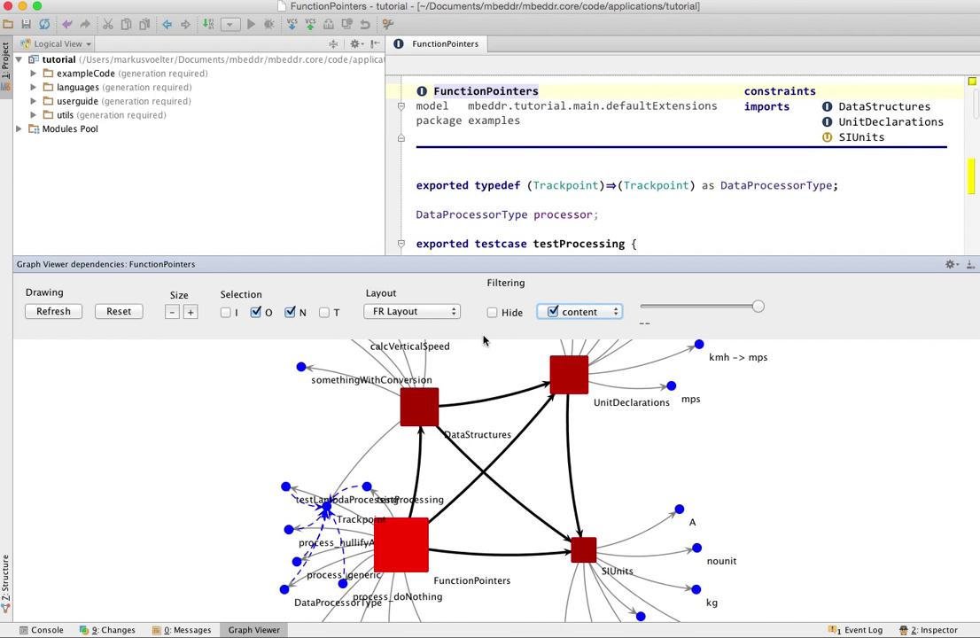
Step: In the Filtering dropdown, remove call links, then hide and restore module contents
left_click(579, 311)
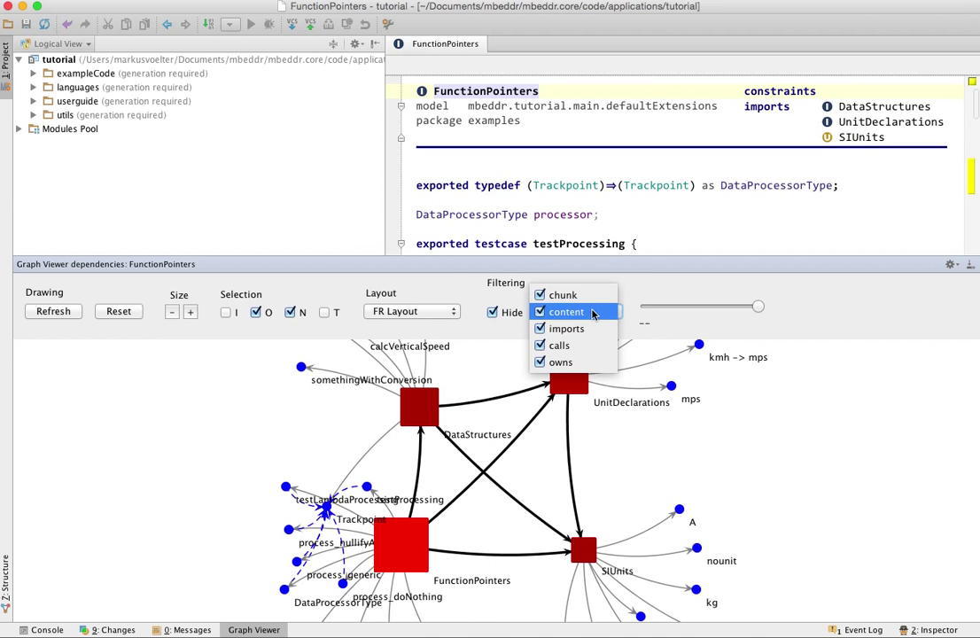
left_click(567, 361)
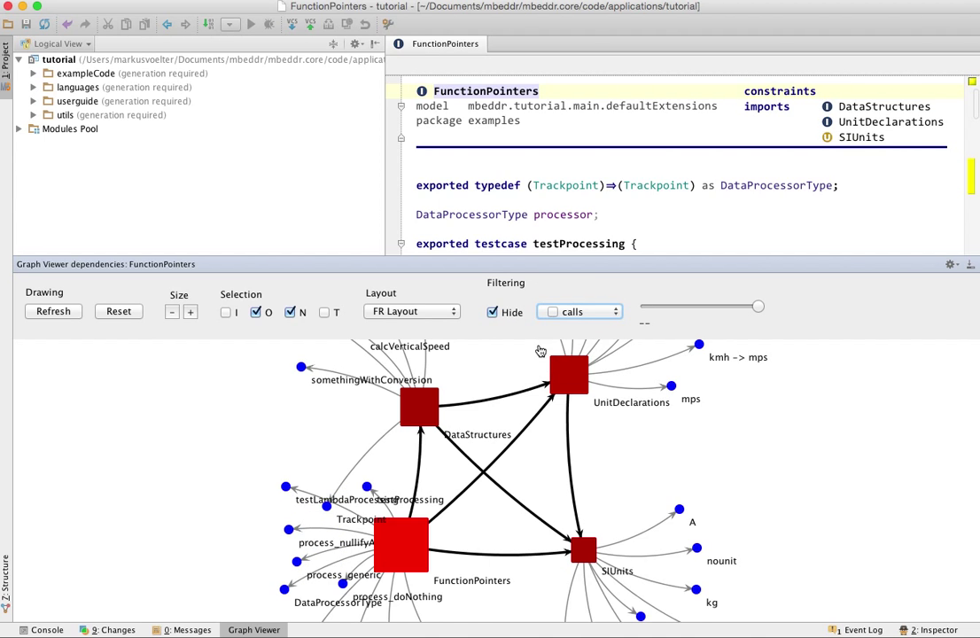
left_click(580, 311)
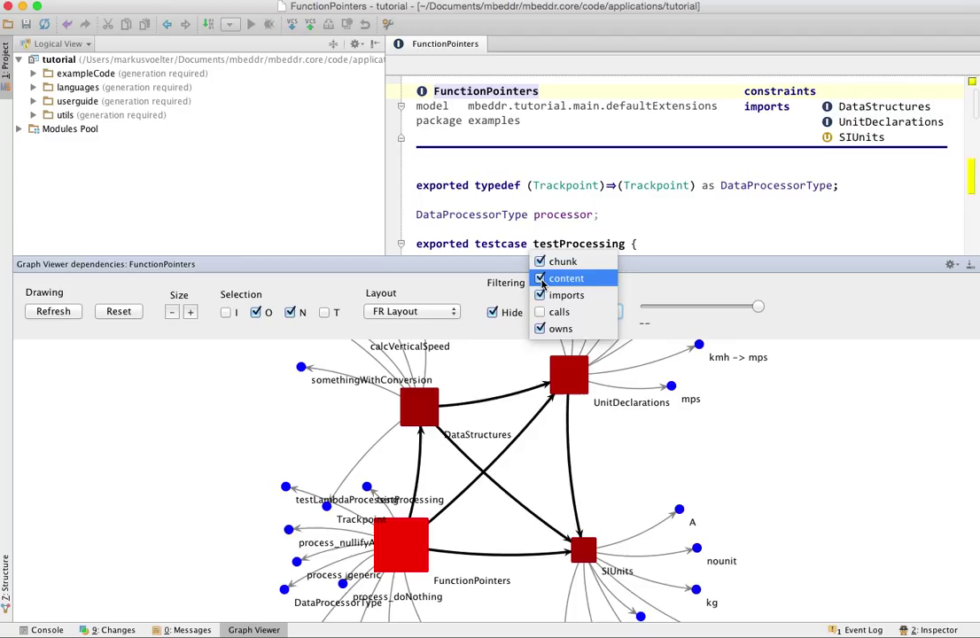
left_click(567, 278)
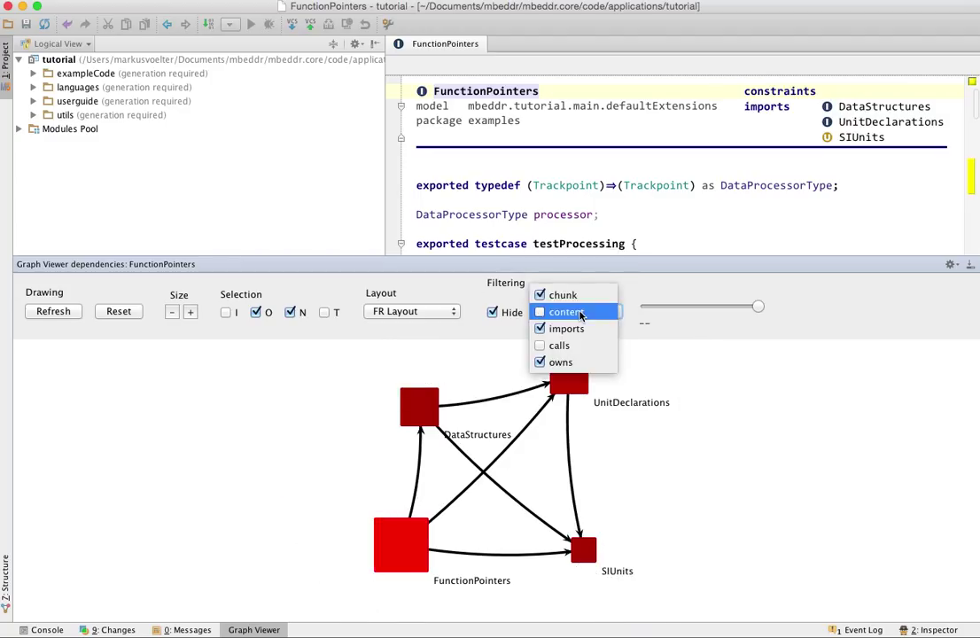
left_click(539, 311)
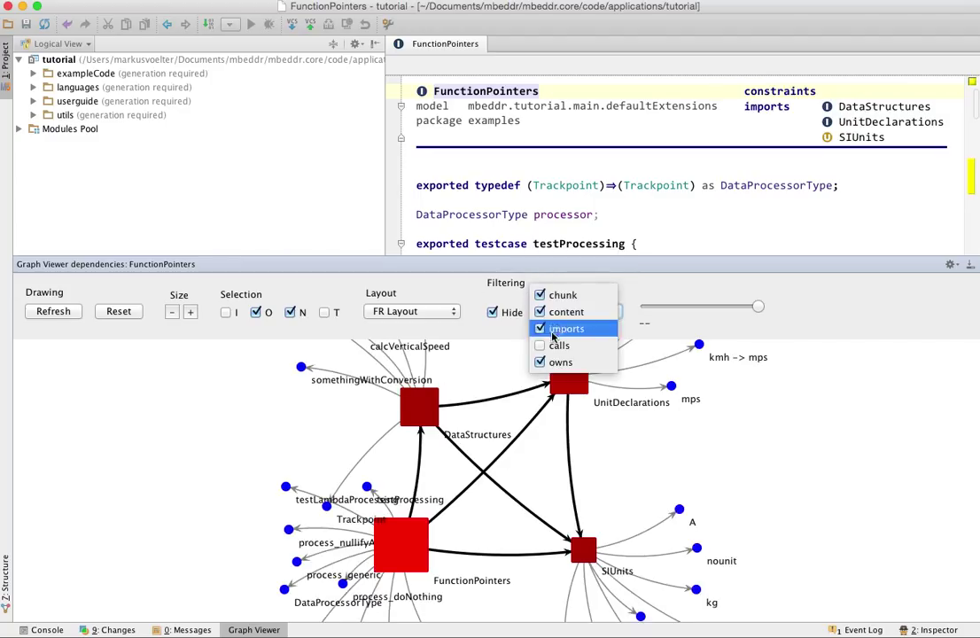
left_click(541, 345)
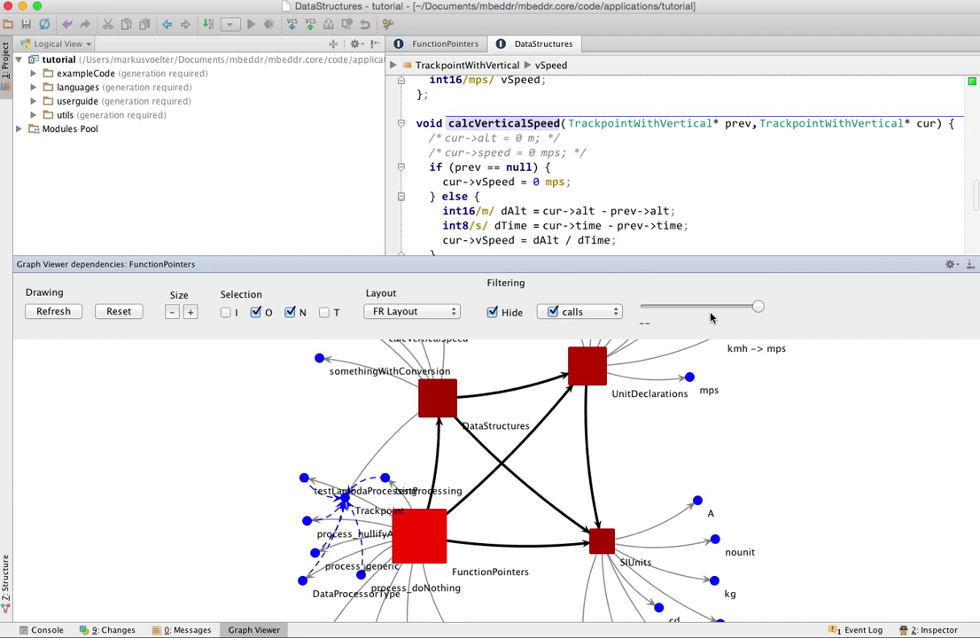
mouse_move(506, 381)
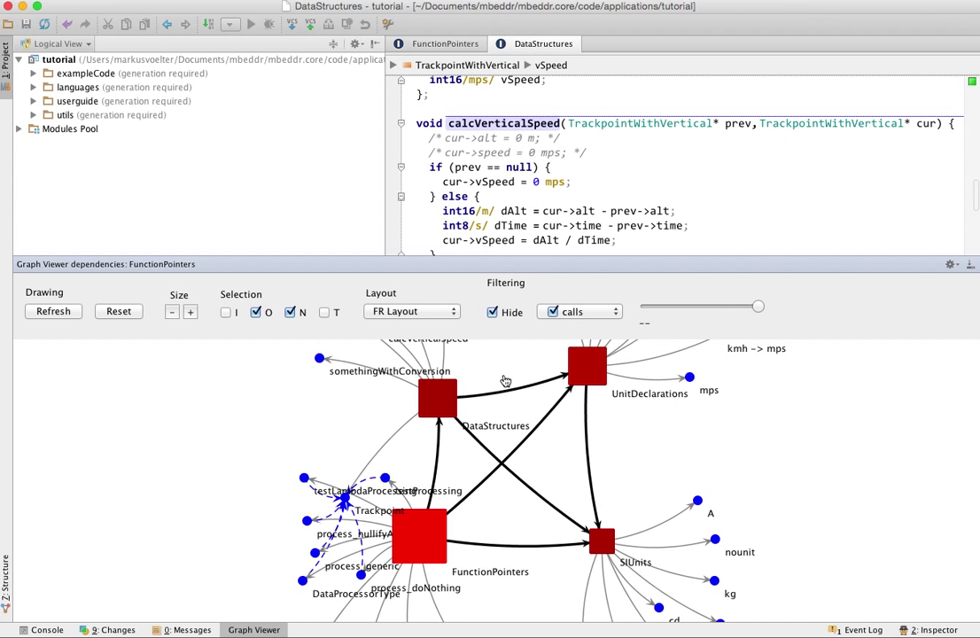
mouse_move(572, 520)
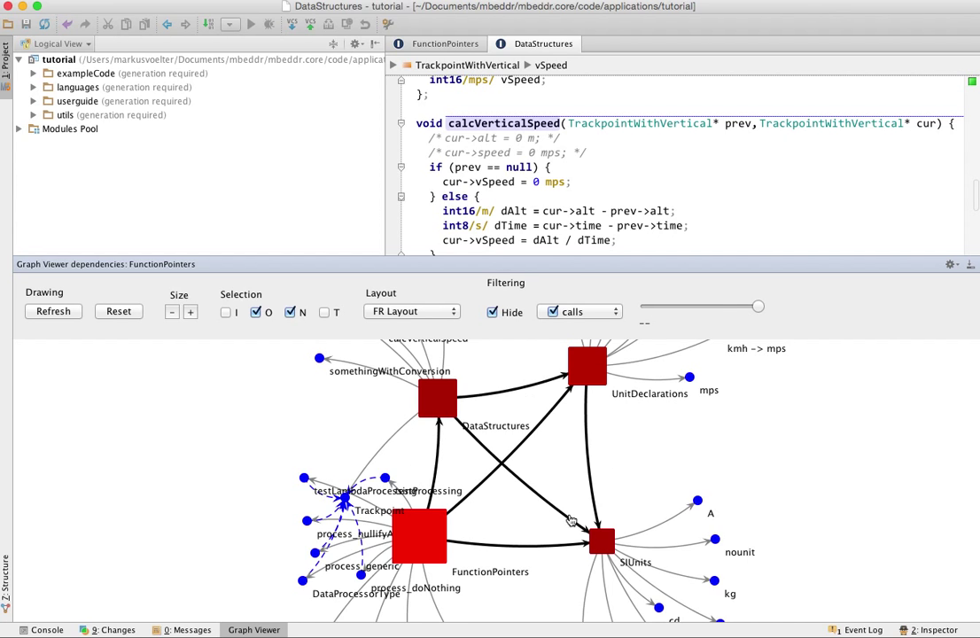
mouse_move(473, 391)
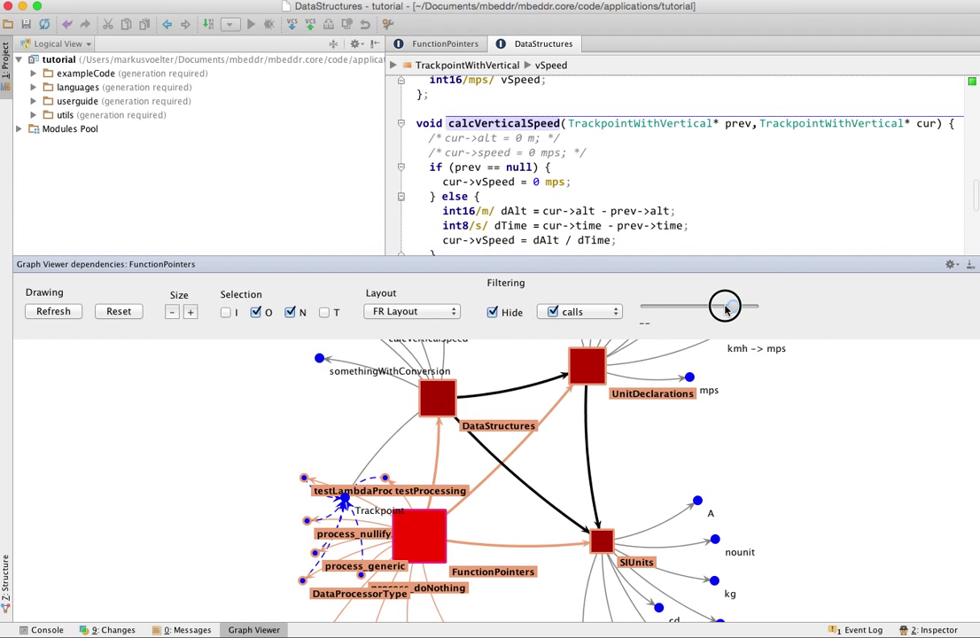
Step: Drag the filtering slider to highlight FunctionPointers' linked modules and functions in orange
left_click_drag(725, 306, 758, 306)
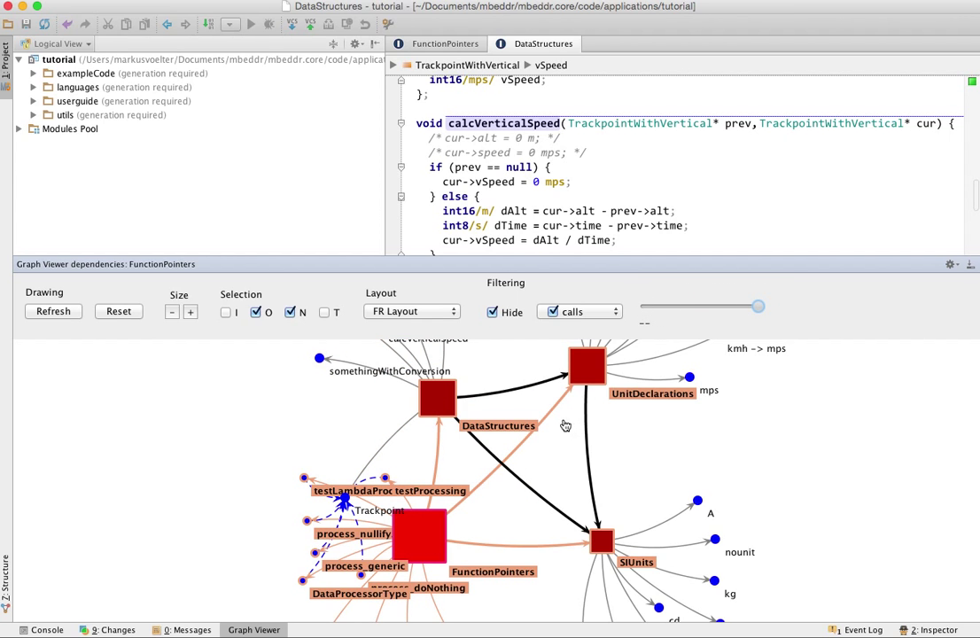
mouse_move(593, 481)
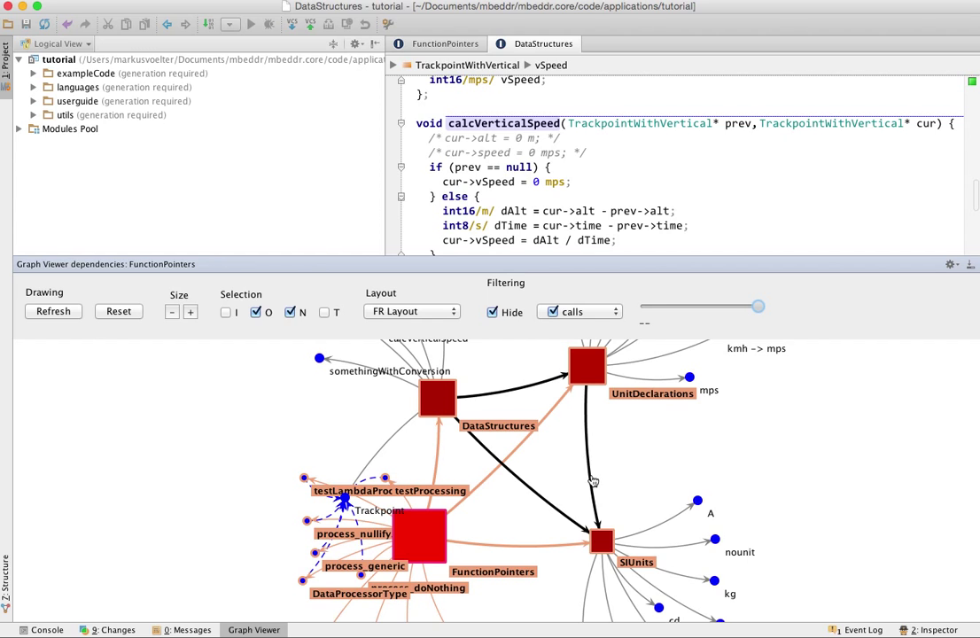
mouse_move(592, 479)
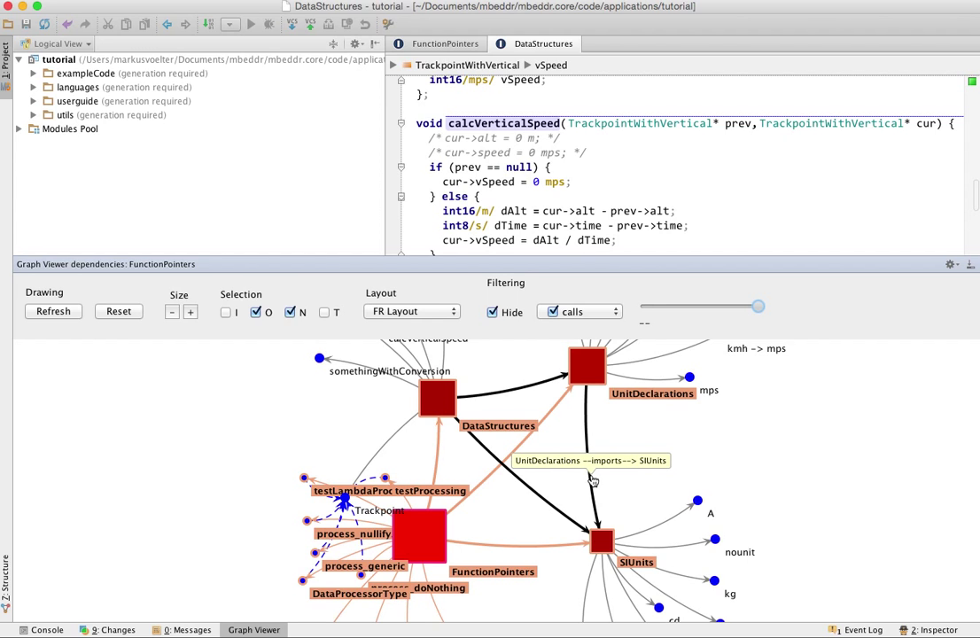
mouse_move(811, 335)
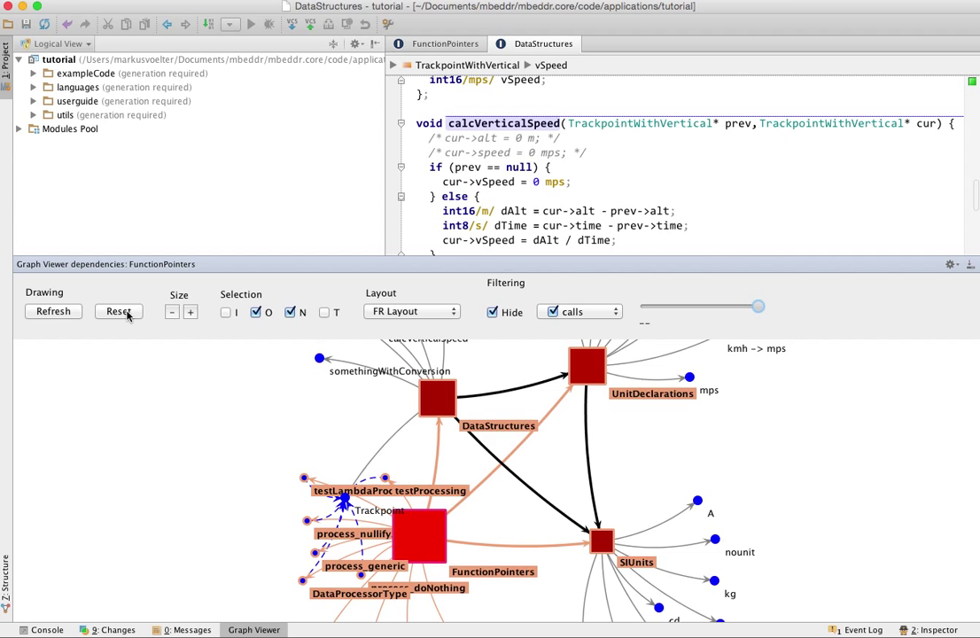
Step: Reset the Graph Viewer settings and redraw the dependency graph twice
left_click(53, 311)
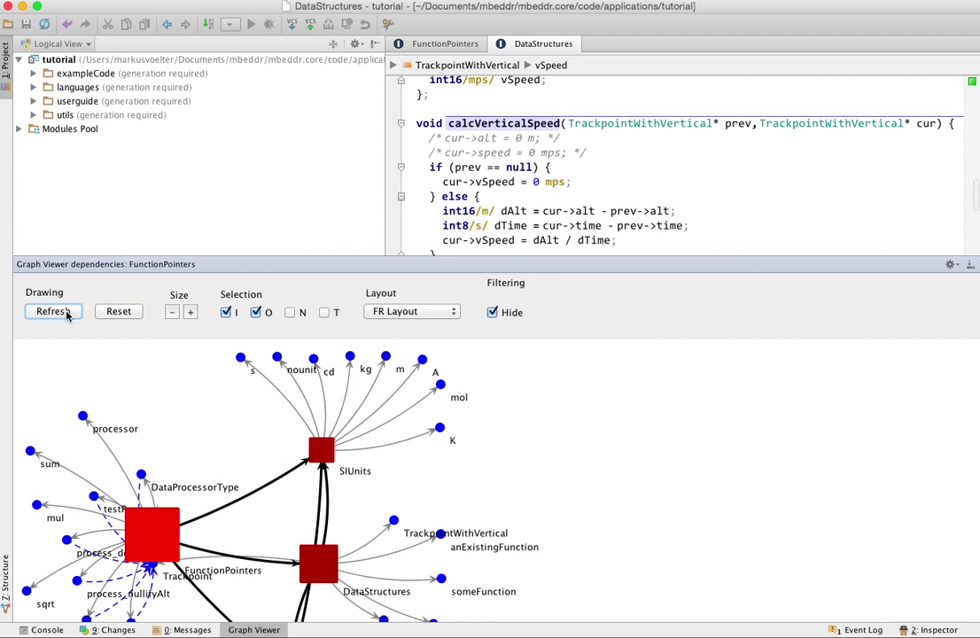
left_click(53, 311)
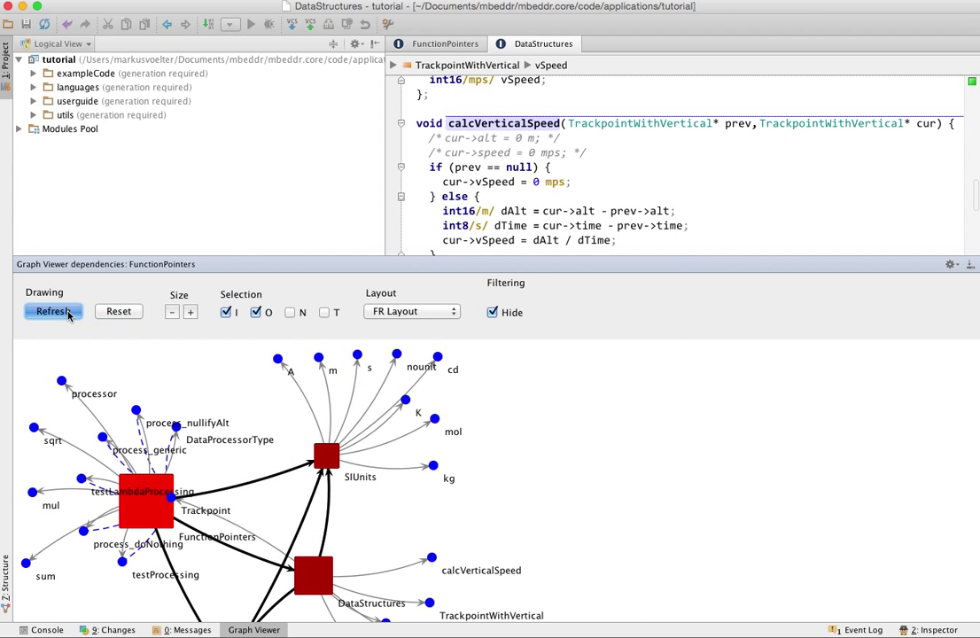
left_click(53, 311)
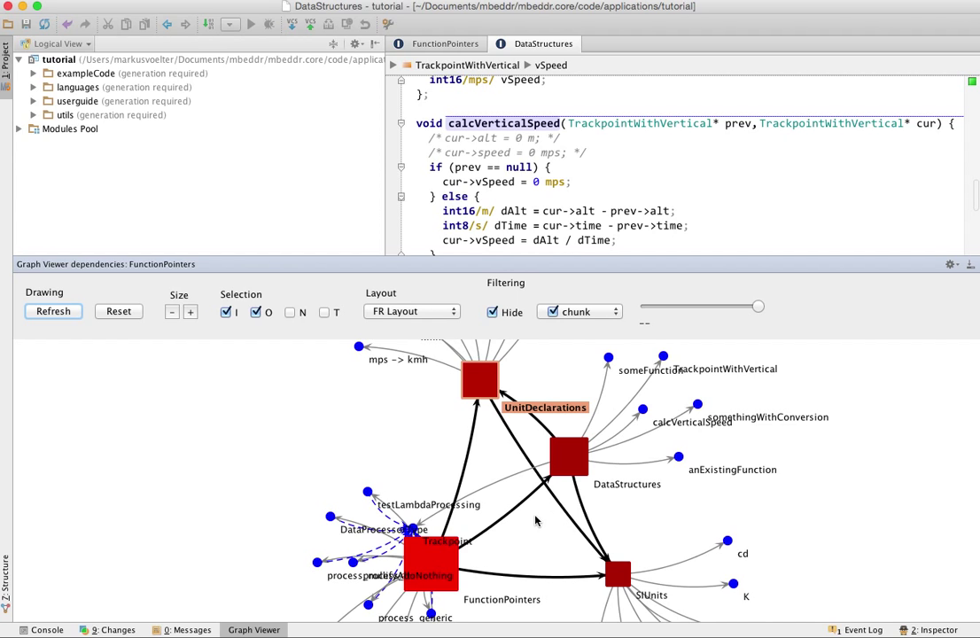
mouse_move(205, 291)
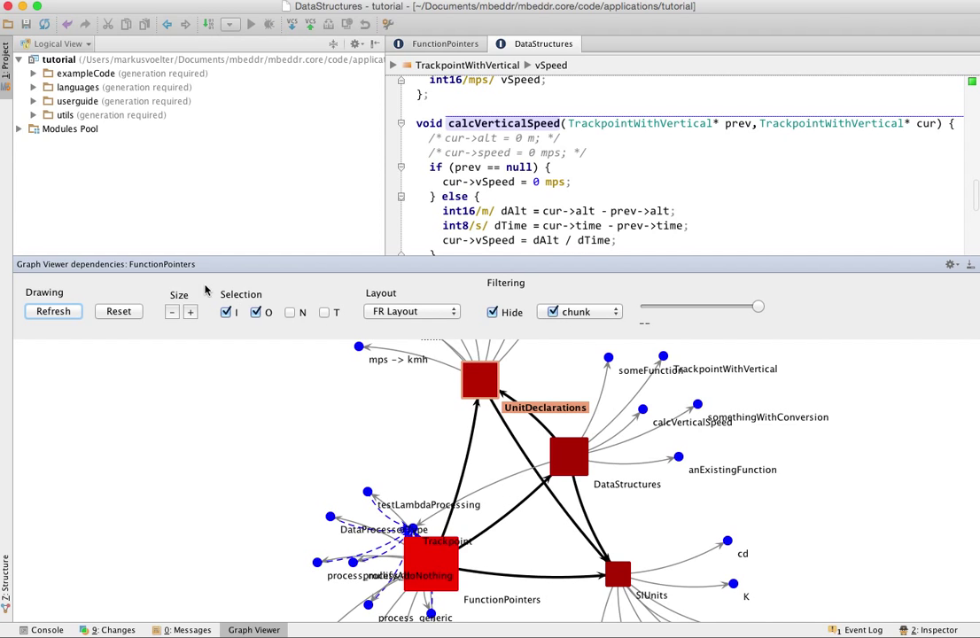
mouse_move(486, 442)
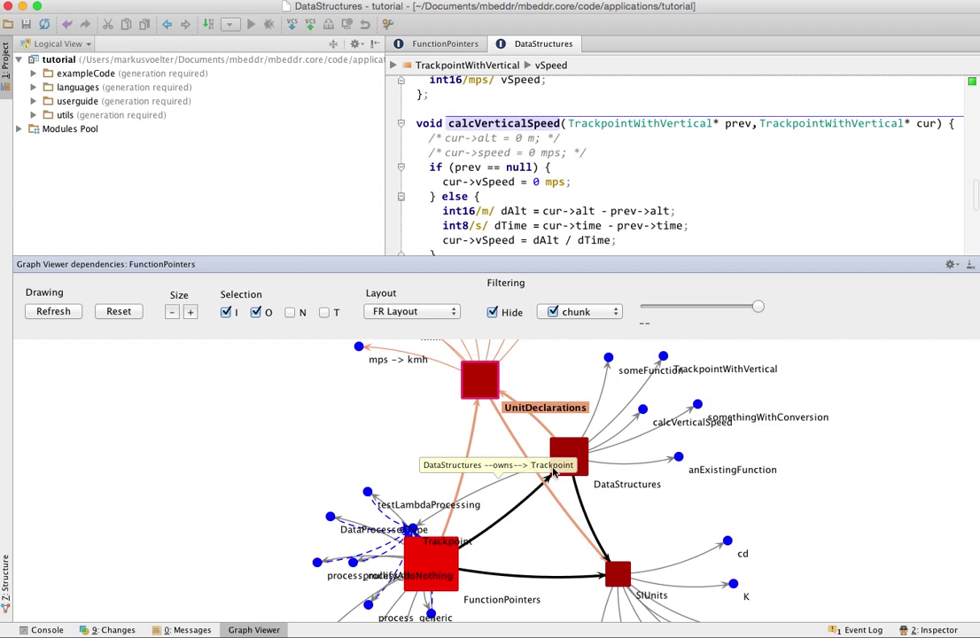
mouse_move(410, 470)
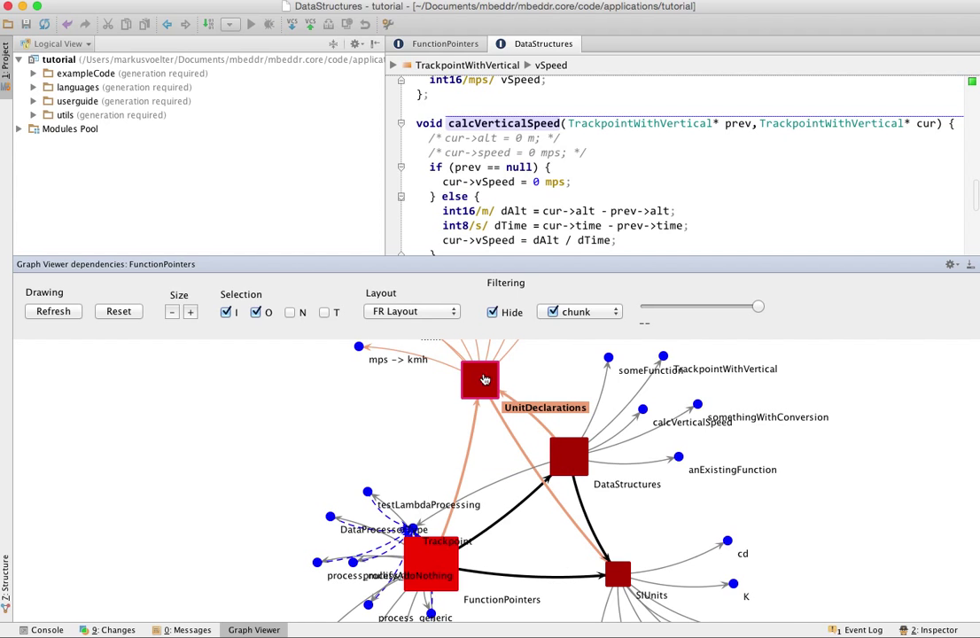
mouse_move(470, 529)
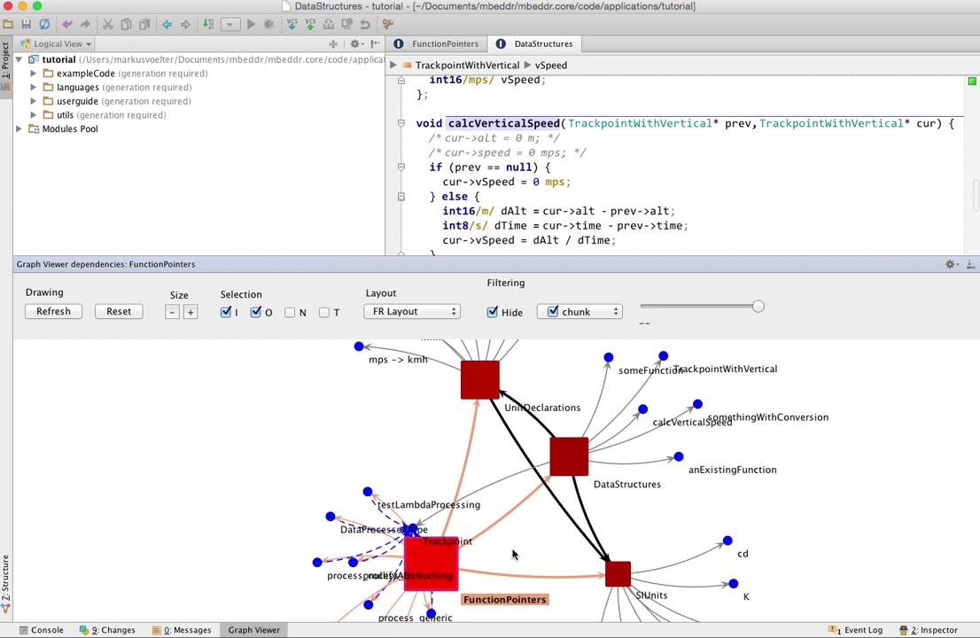
mouse_move(471, 440)
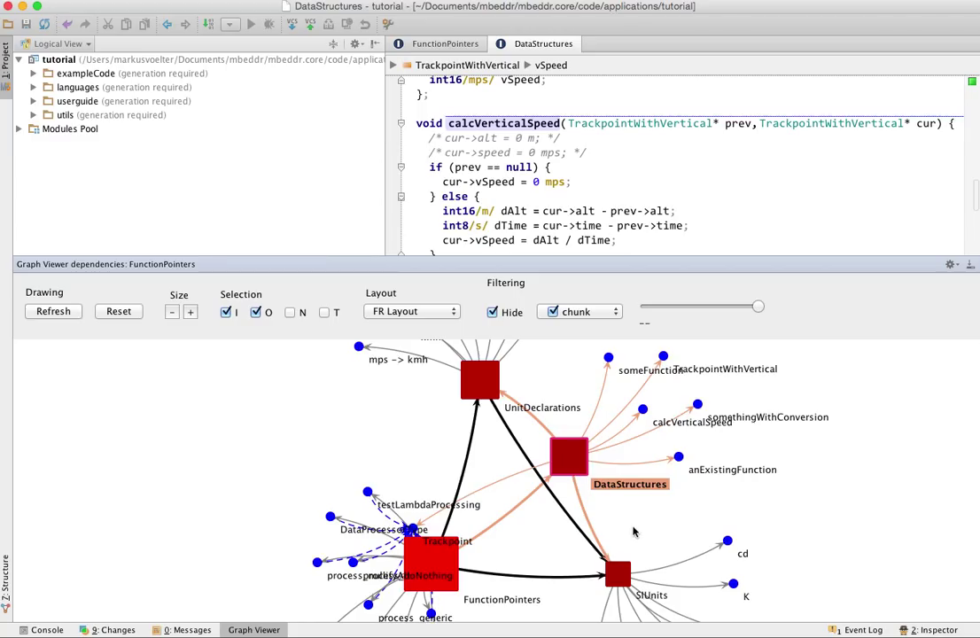
mouse_move(497, 420)
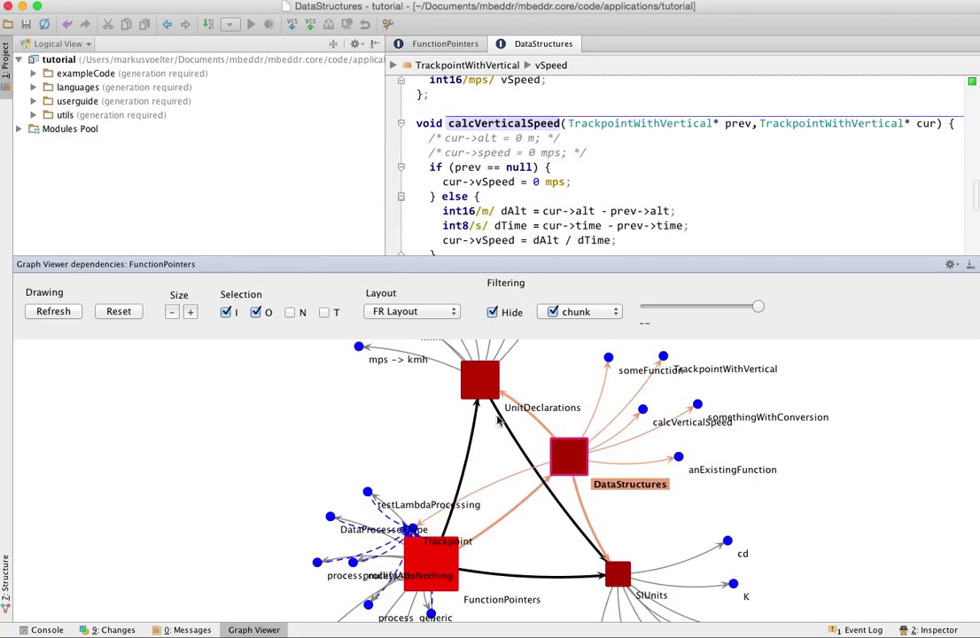
mouse_move(499, 462)
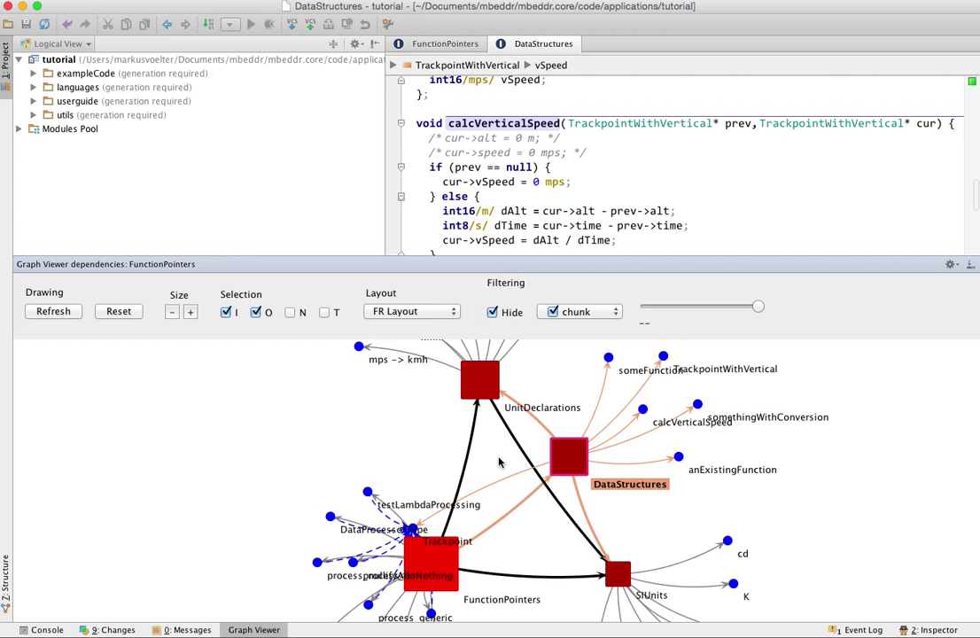
mouse_move(541, 468)
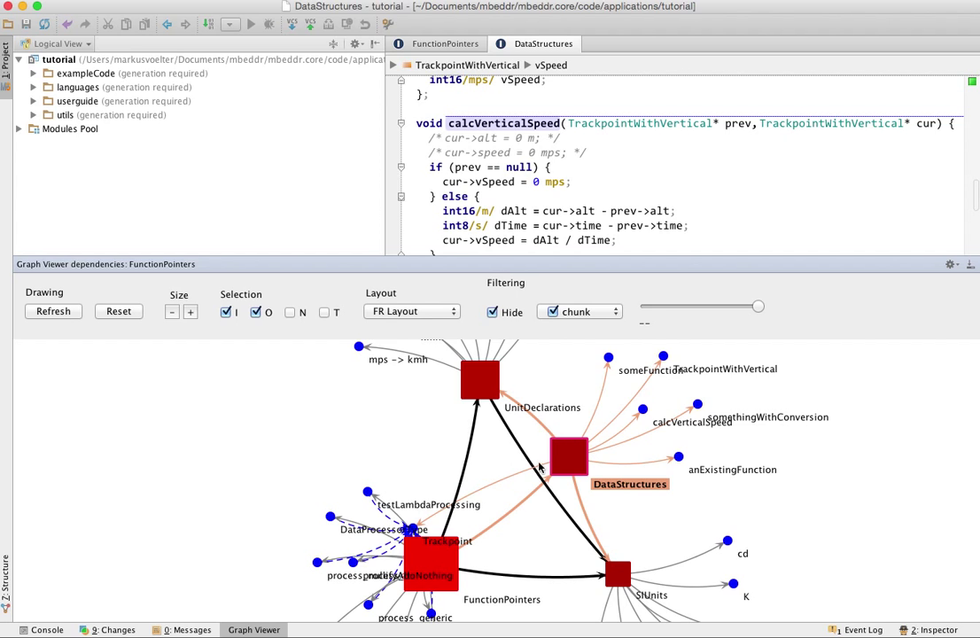
mouse_move(402, 485)
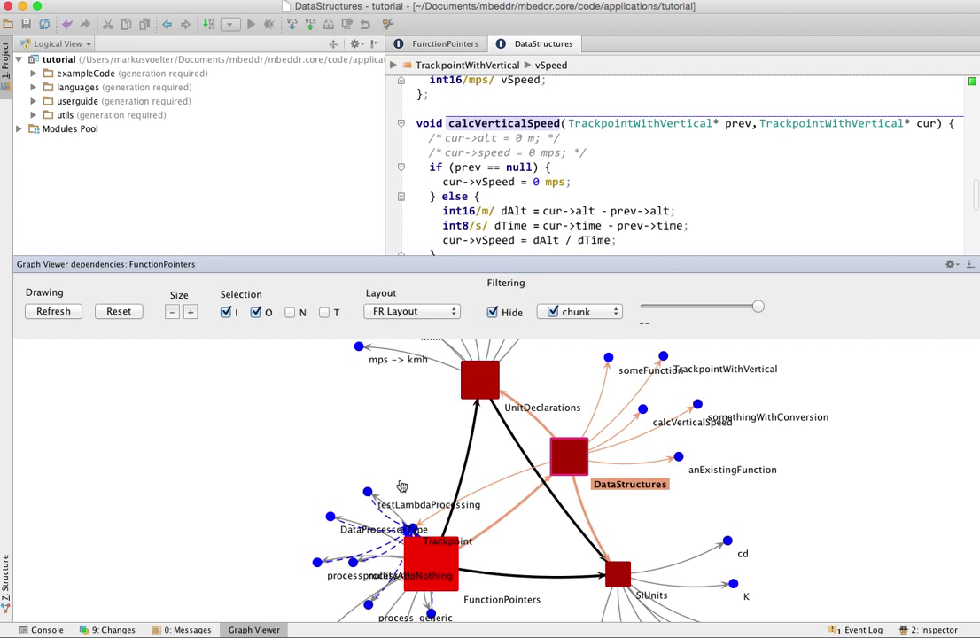
mouse_move(567, 536)
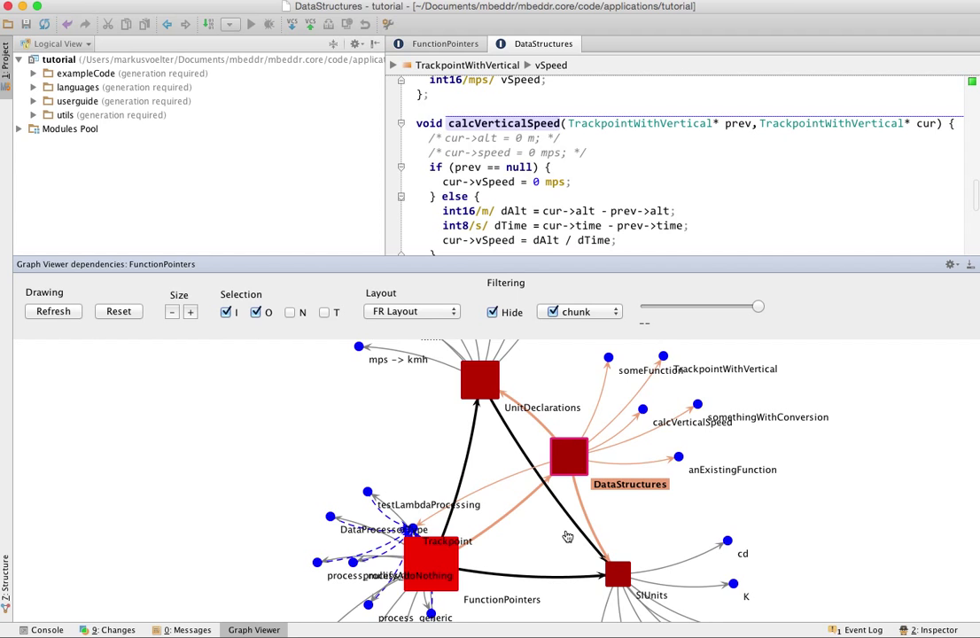
mouse_move(515, 433)
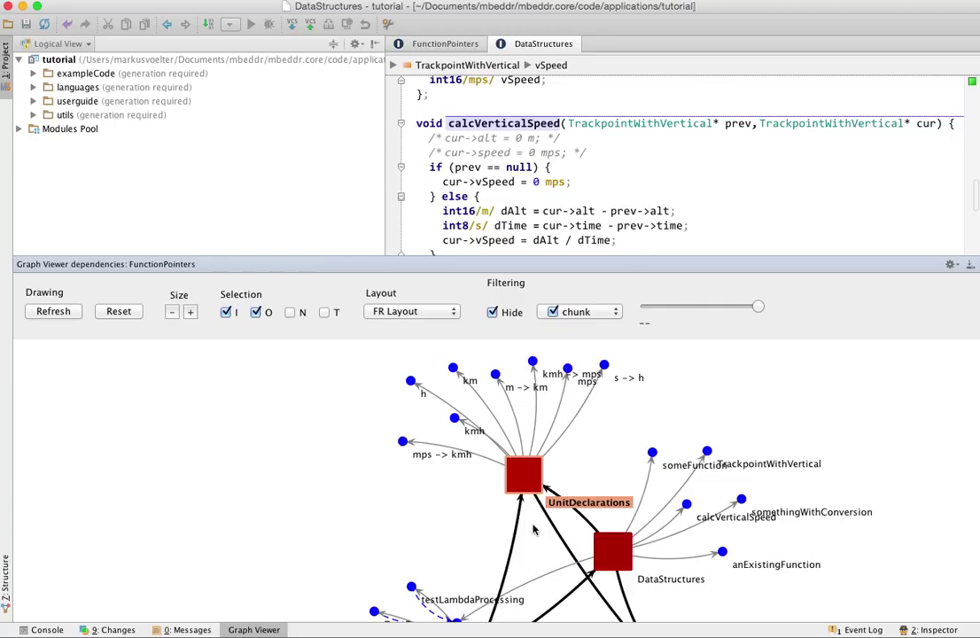
mouse_move(725, 604)
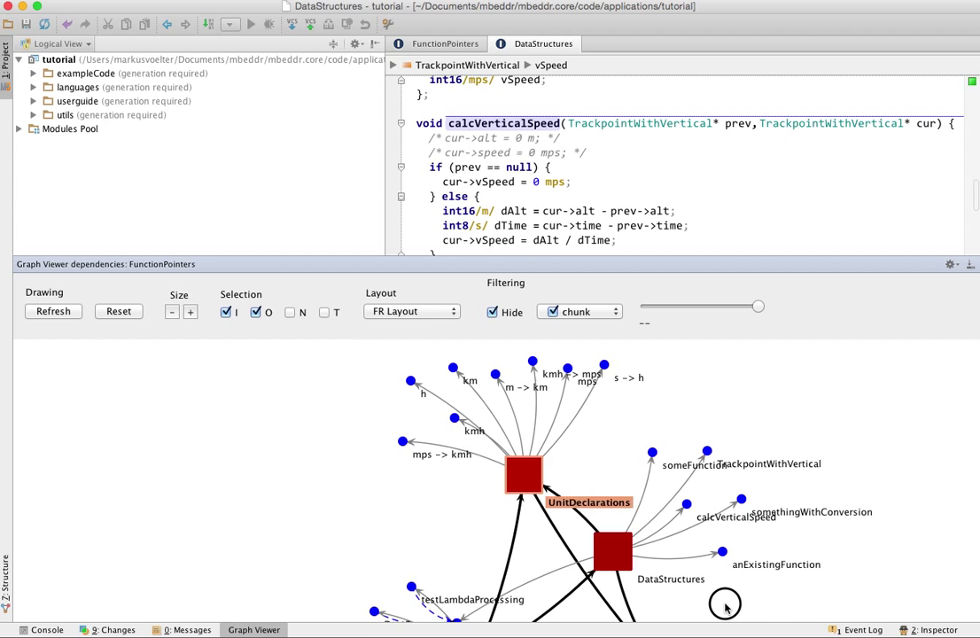